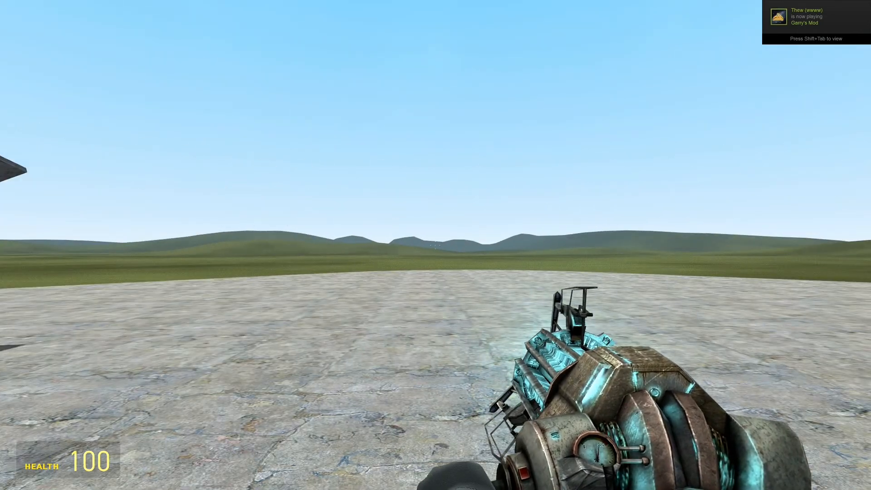
# Step: Enter the shield command 'o 0 0 2' in chat to start the orbiting plates
pyautogui.press('y')
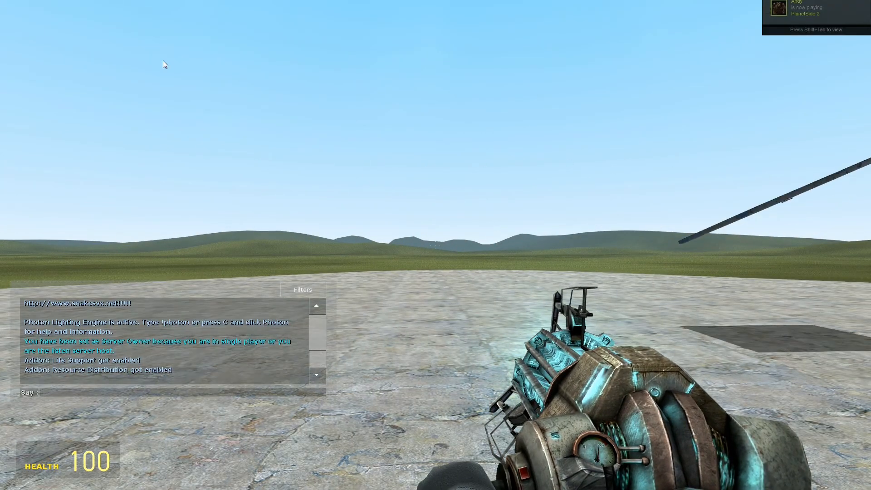
pyautogui.write('o 0 0 2')
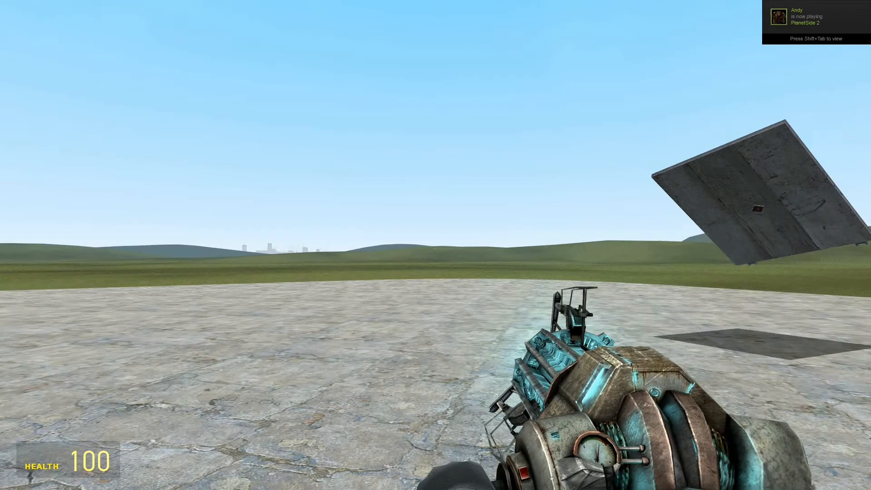
pyautogui.moveTo(435, 333)
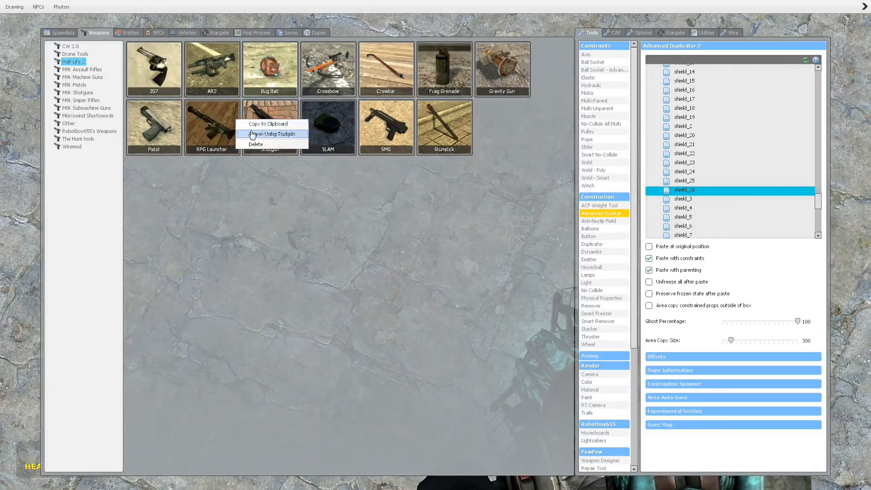
# Step: Equip the RPG Launcher and fire a rocket at the shield plates
pyautogui.click(272, 134)
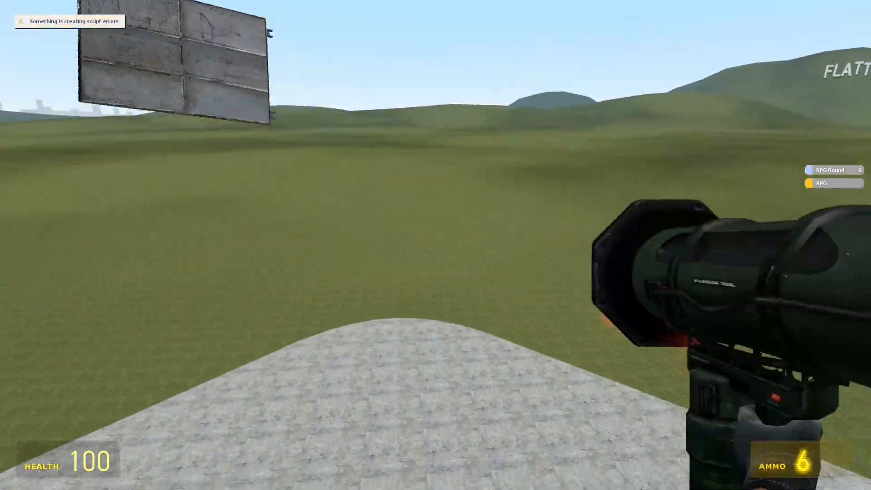
pyautogui.click(435, 244)
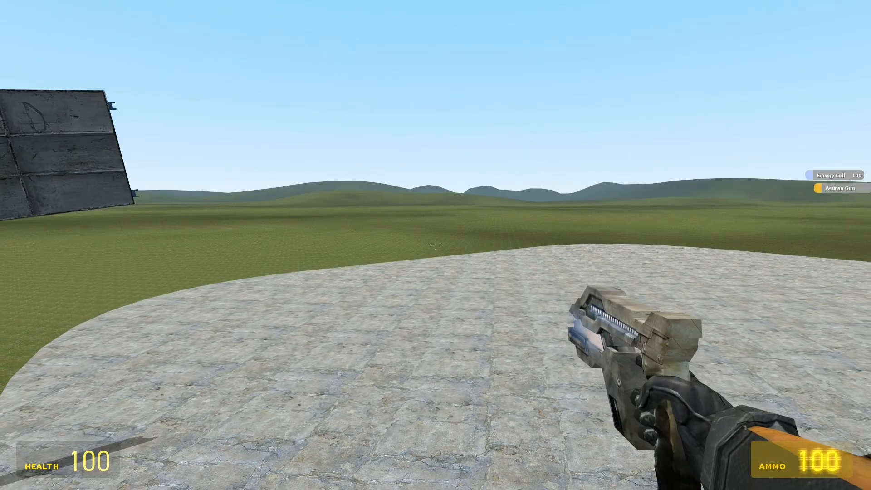
# Step: Fire three Asuran Gun energy shots at the orbiting plates
pyautogui.click(435, 245)
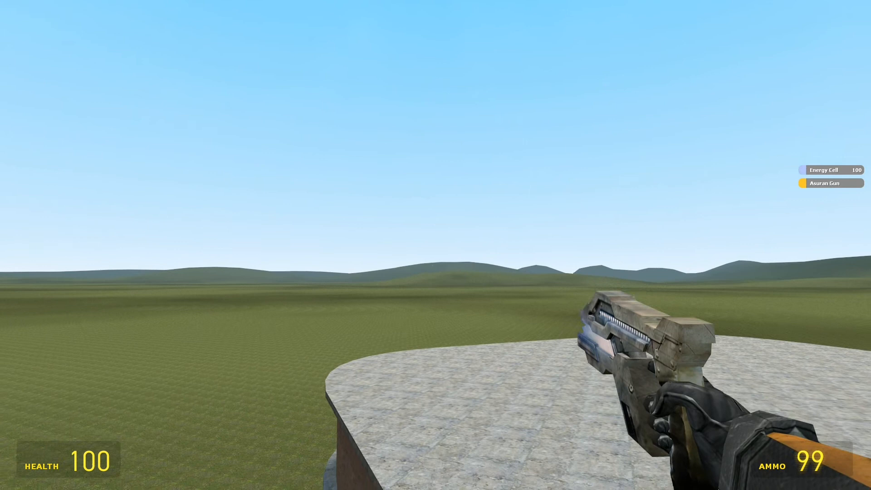
pyautogui.click(435, 245)
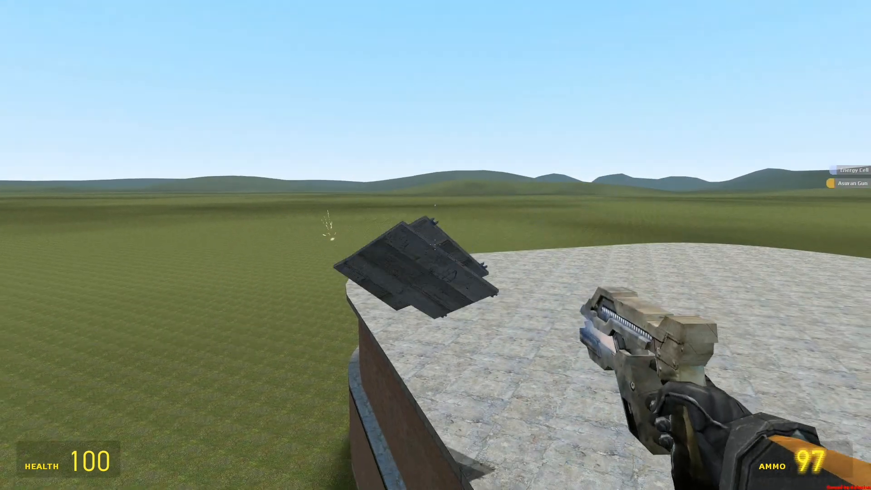
pyautogui.click(436, 245)
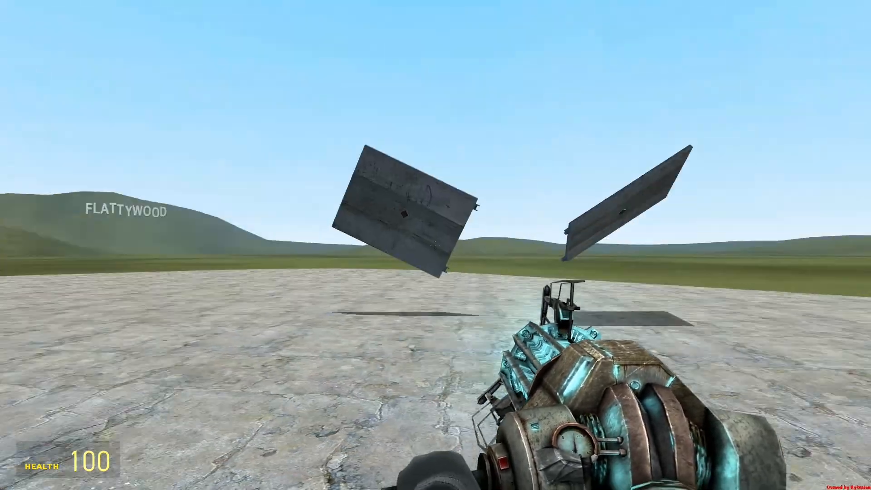
# Step: Type the chat message 'a Kytuzian'
pyautogui.press('y')
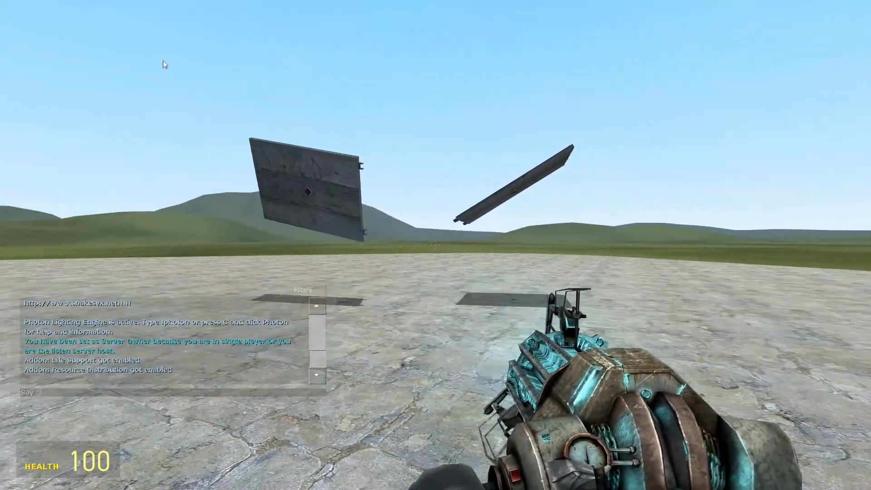
pyautogui.write("a Kytuzian'")
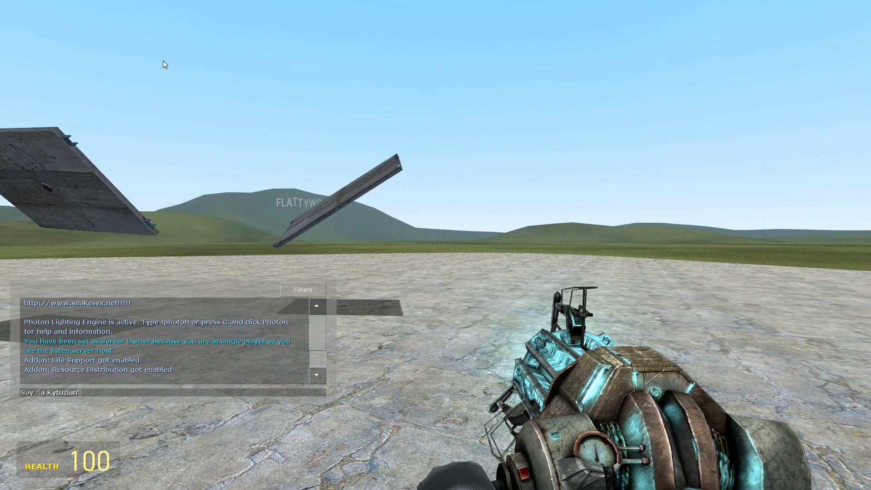